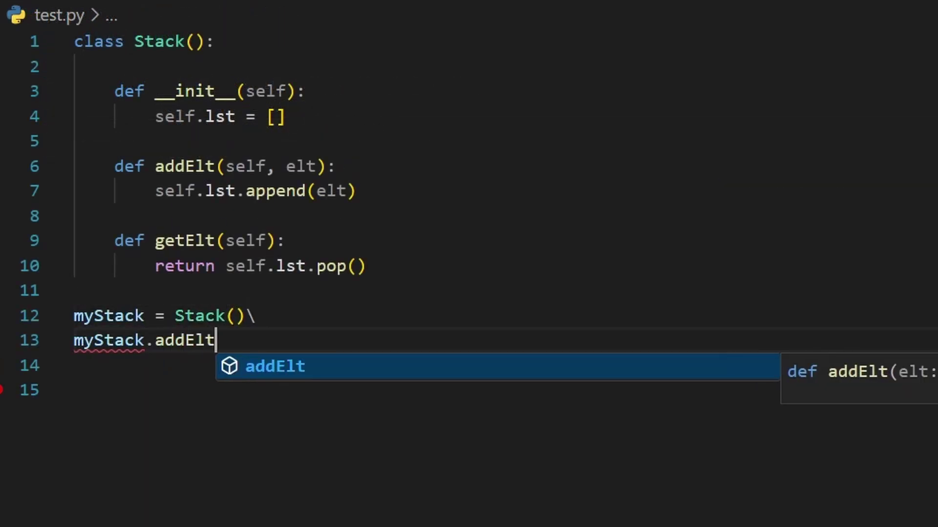
pyautogui.write('(2)')
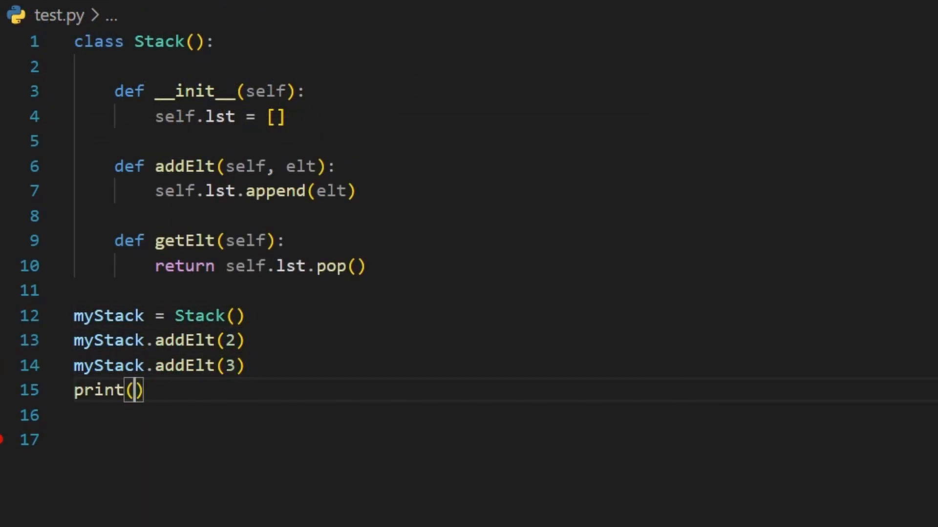